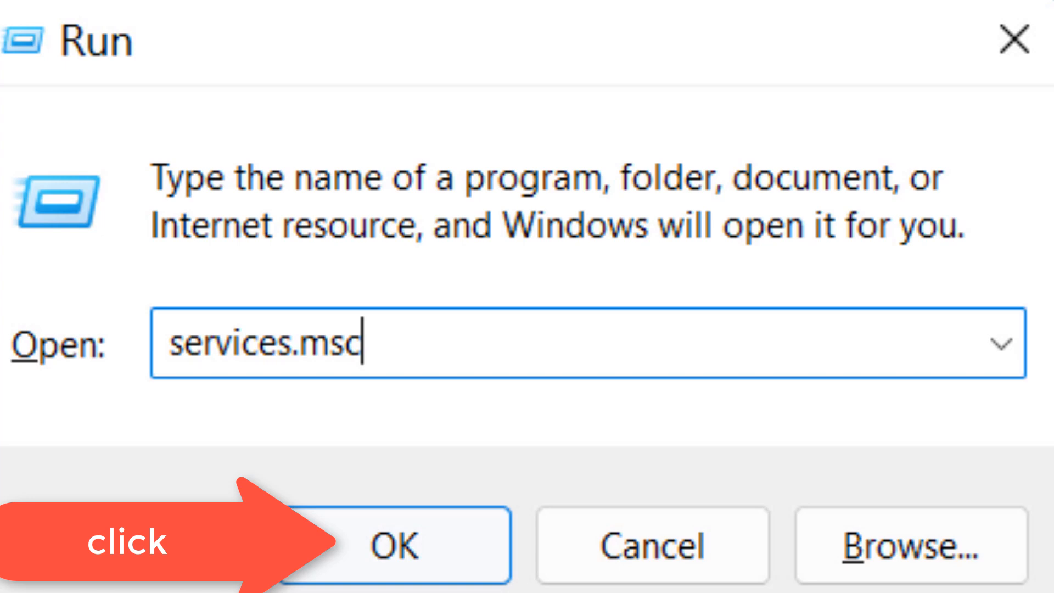
- Launch services.msc and scroll the Services list down to Windows Error Reporting Service
click(396, 545)
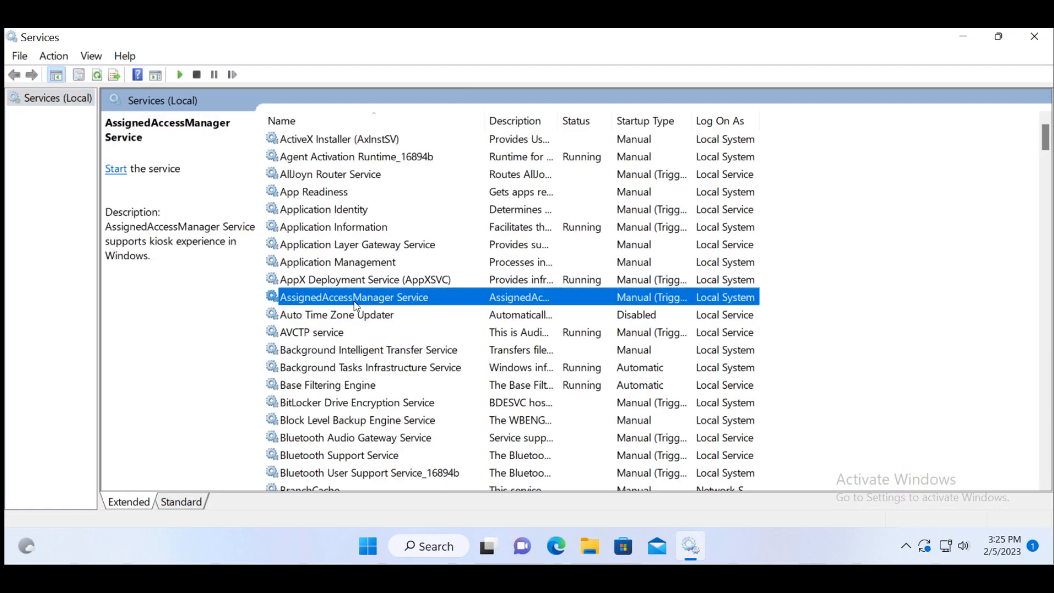
scroll(down, 3)
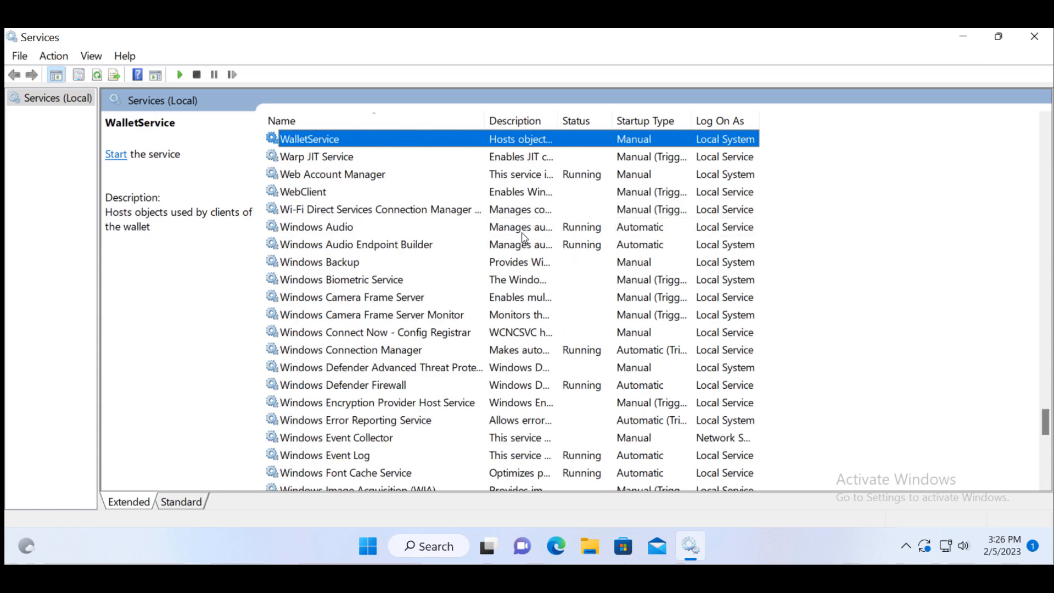
scroll(down, 3)
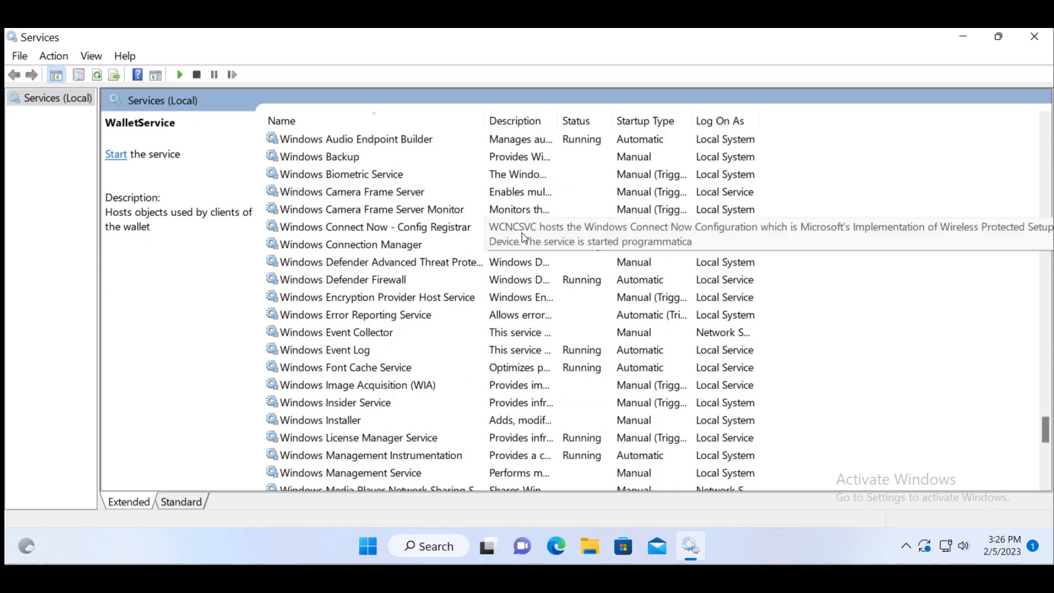
mouse_move(349, 321)
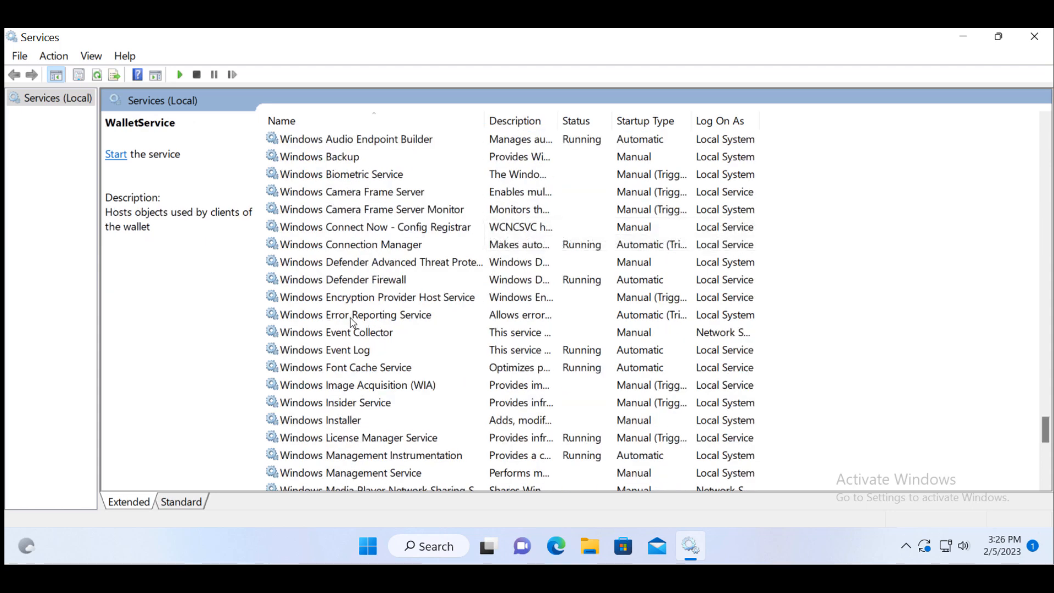
- Change Windows Error Reporting Service's startup type to Disabled and apply the change
click(357, 315)
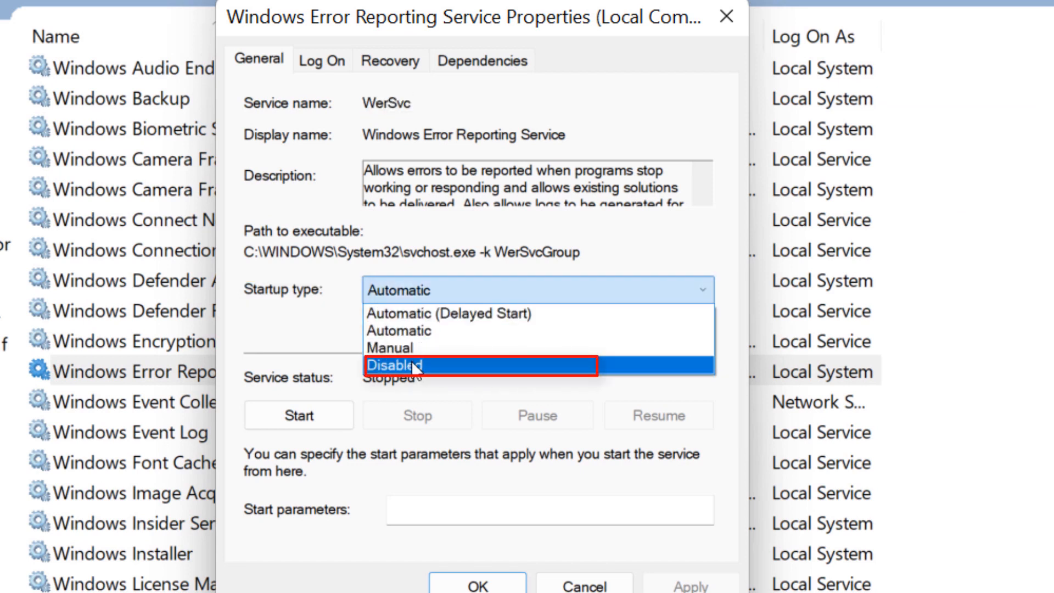
click(395, 365)
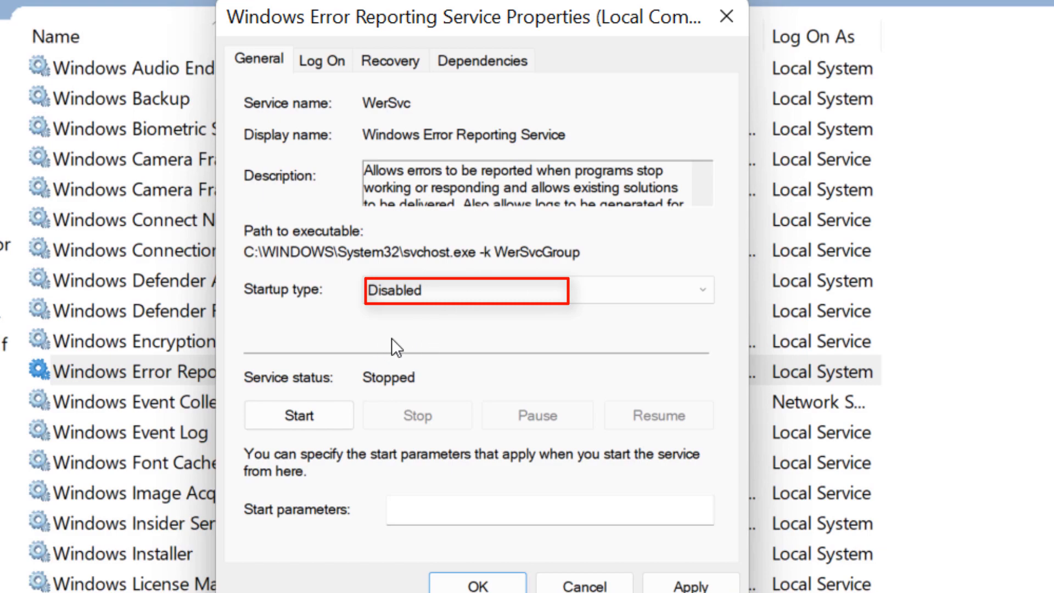
click(680, 550)
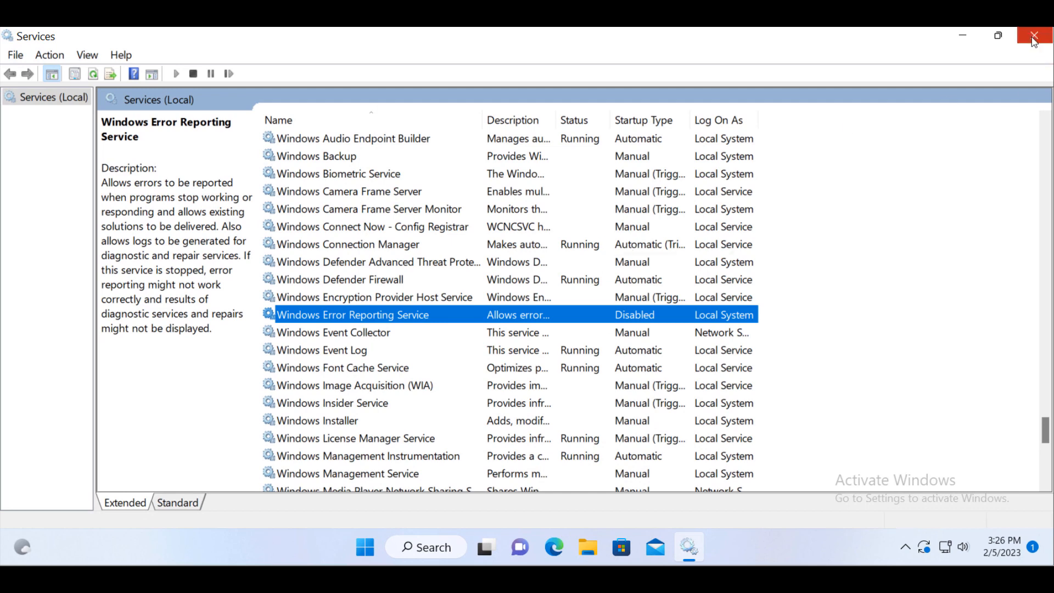
- Close the Services console and launch Settings from the Start button's right-click menu
click(1034, 36)
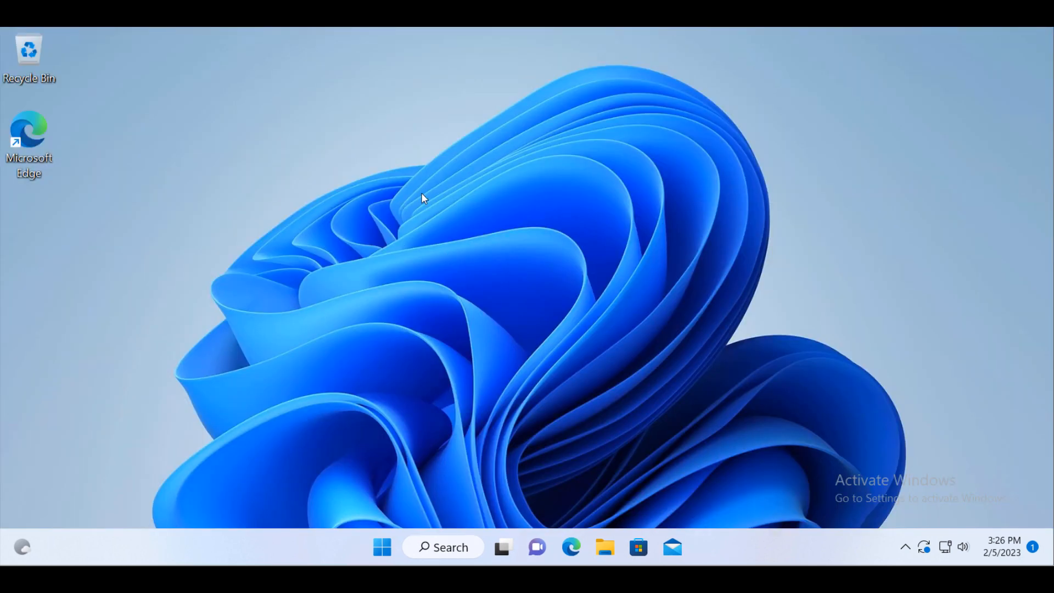
mouse_move(415, 375)
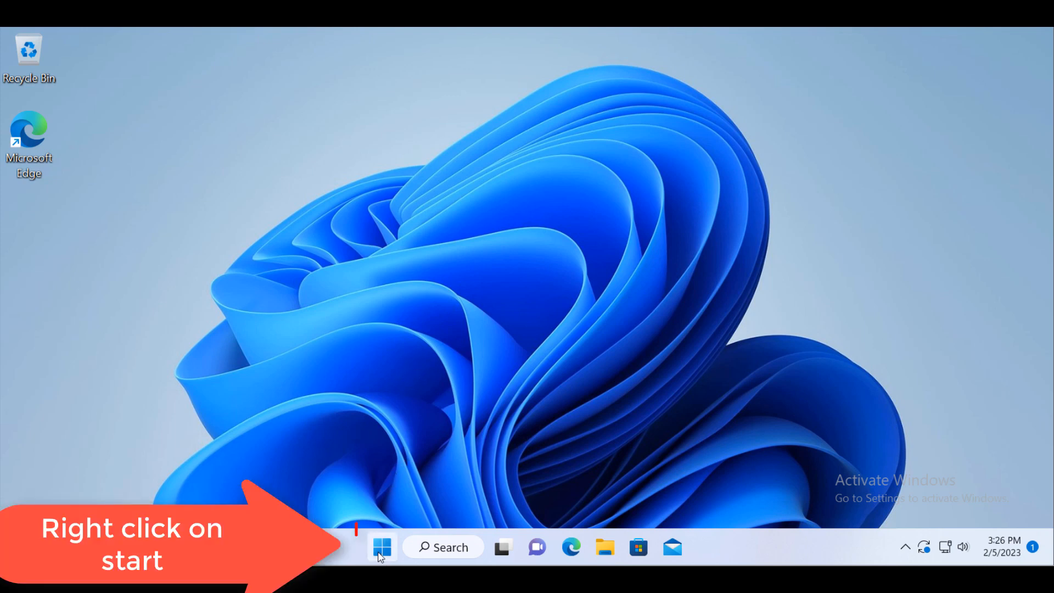
right_click(381, 547)
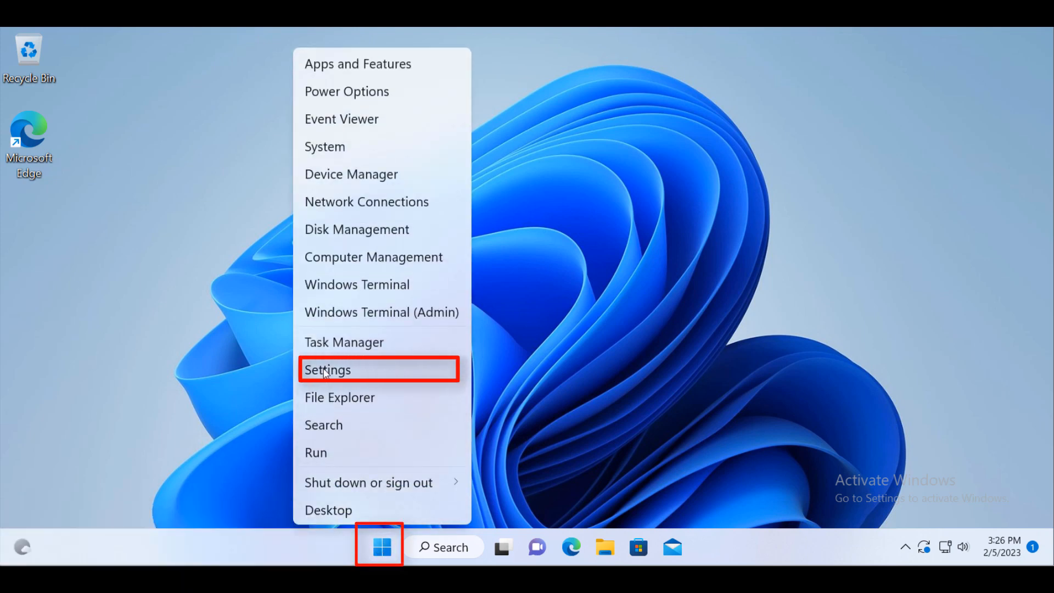
click(327, 370)
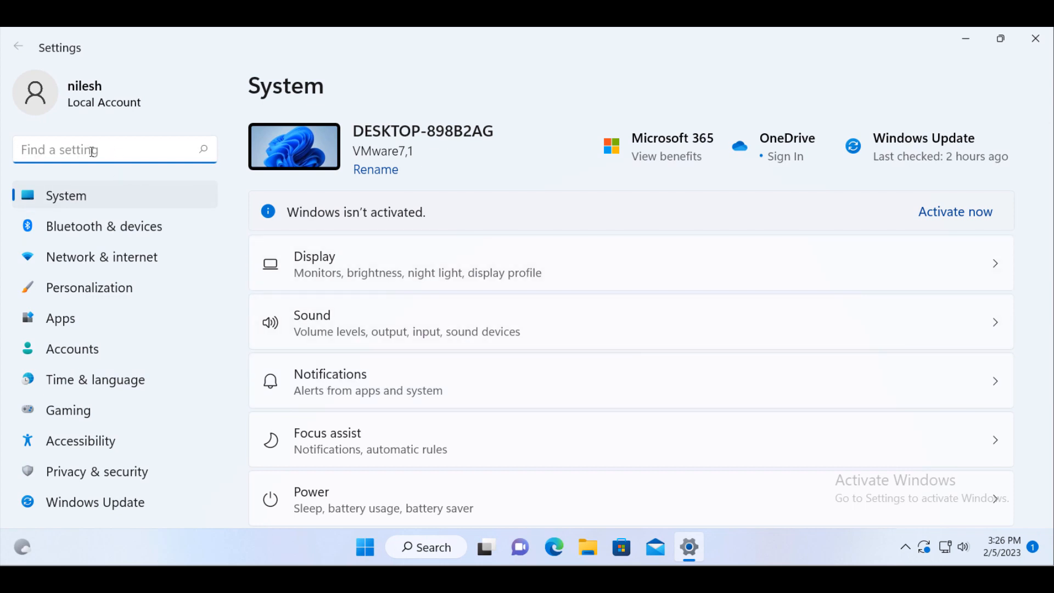
- Search Settings for 'trou' and reach Other troubleshooters, scrolled toward Windows Store Apps
text(troubles)
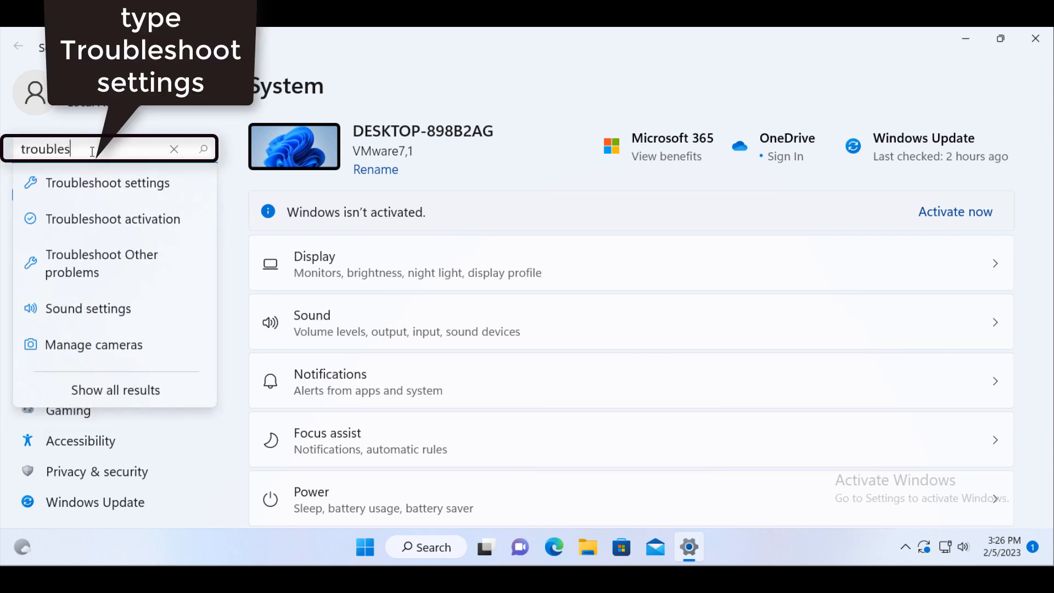
click(107, 182)
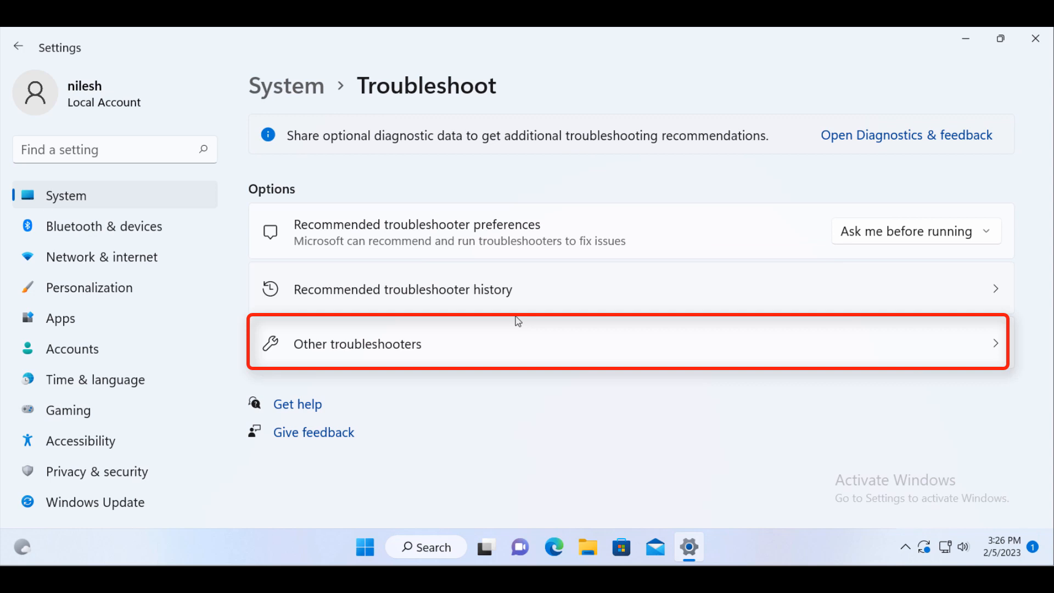
mouse_move(392, 352)
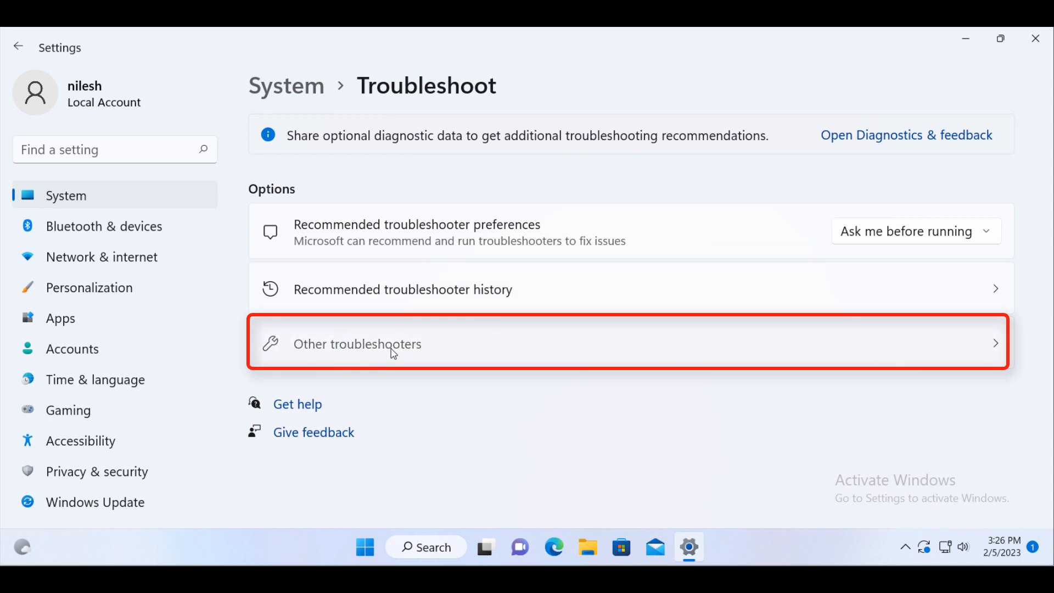
click(356, 344)
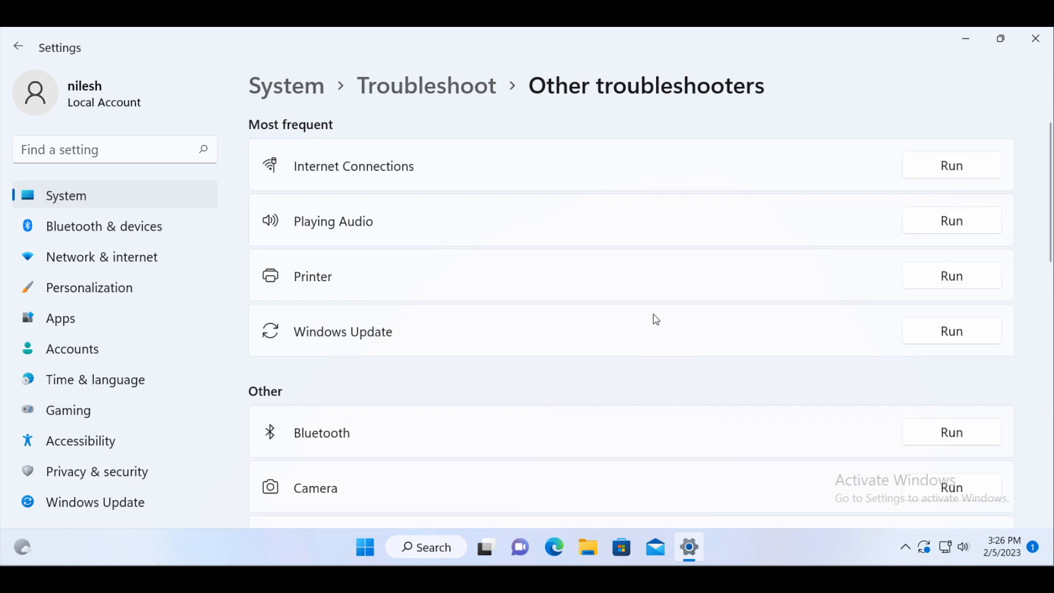
scroll(down, 3)
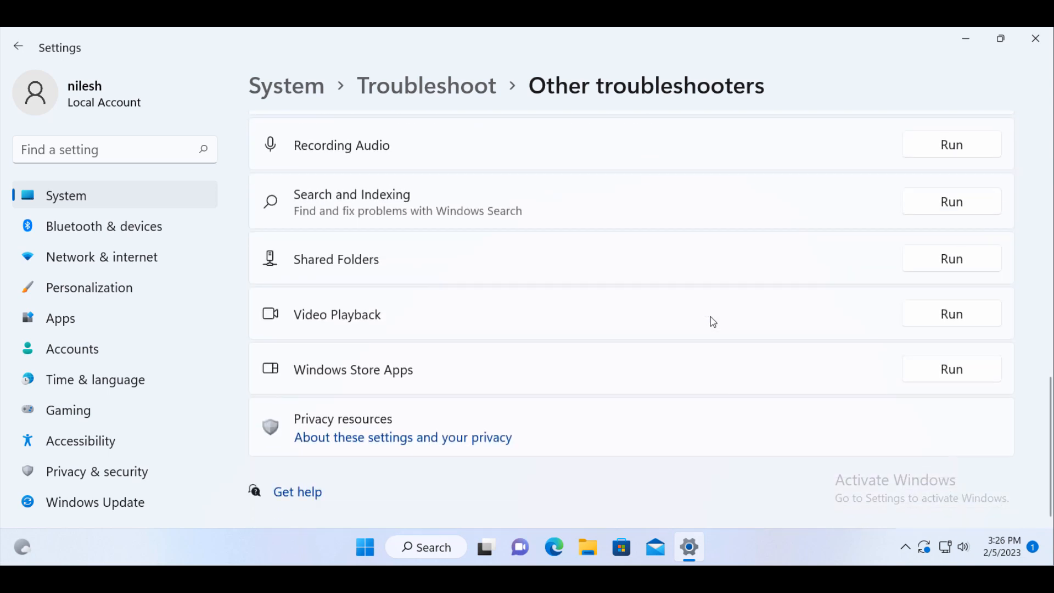
mouse_move(292, 378)
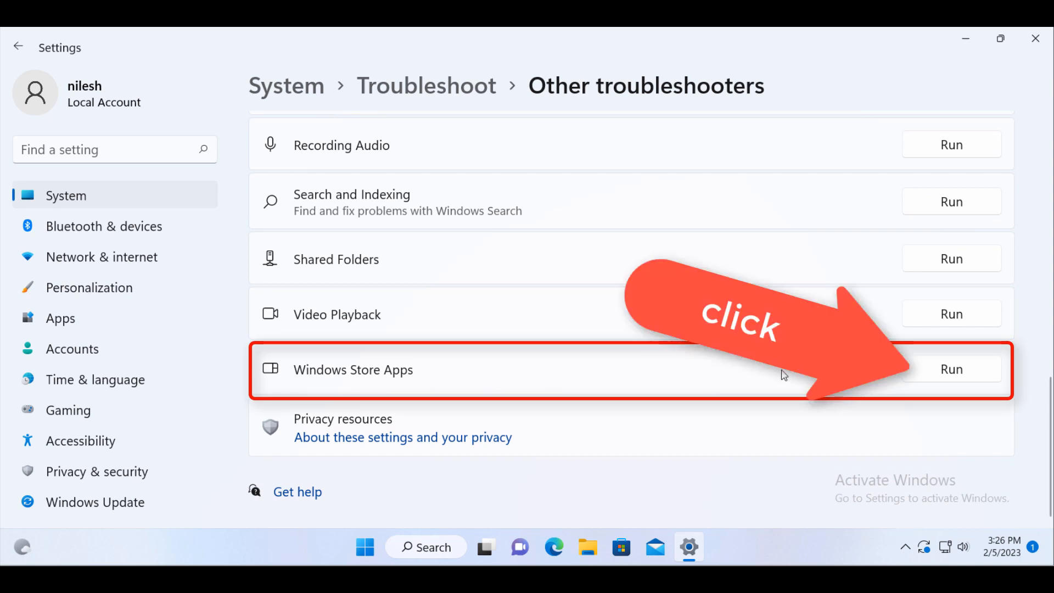
click(951, 369)
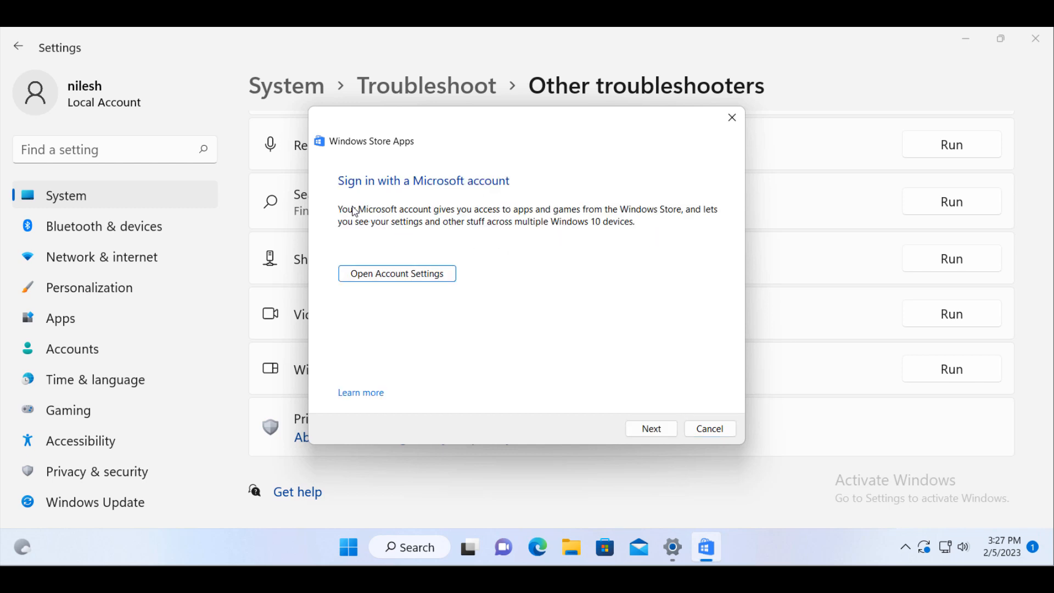
mouse_move(516, 213)
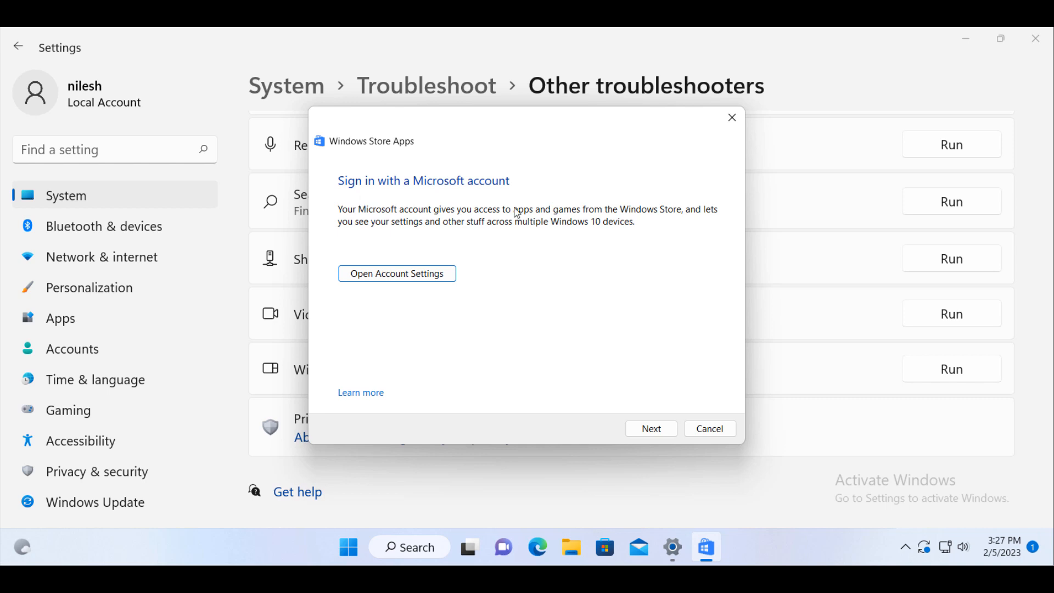
mouse_move(541, 226)
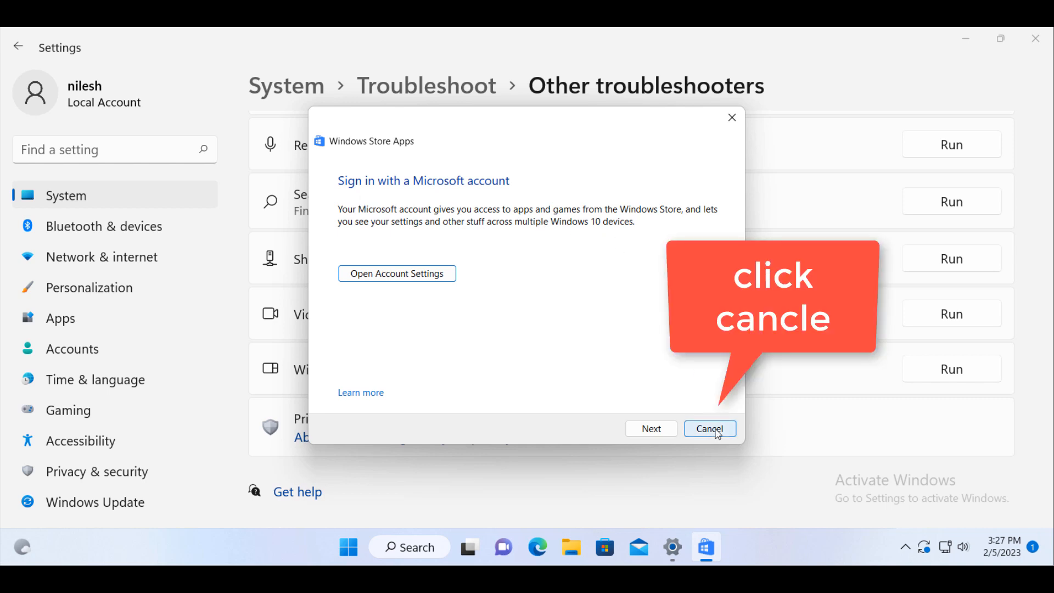
click(709, 429)
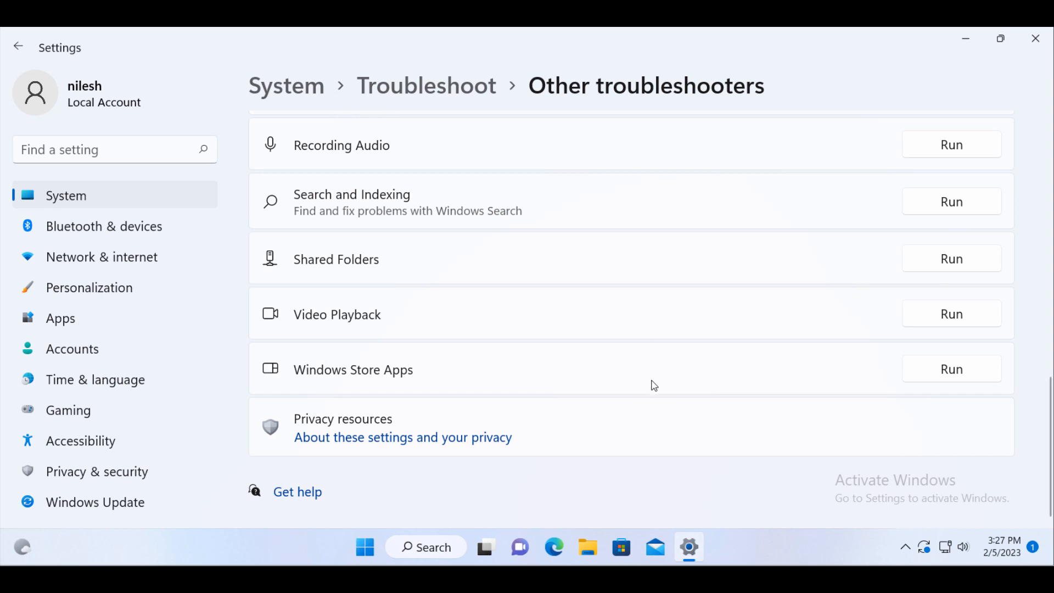
mouse_move(837, 375)
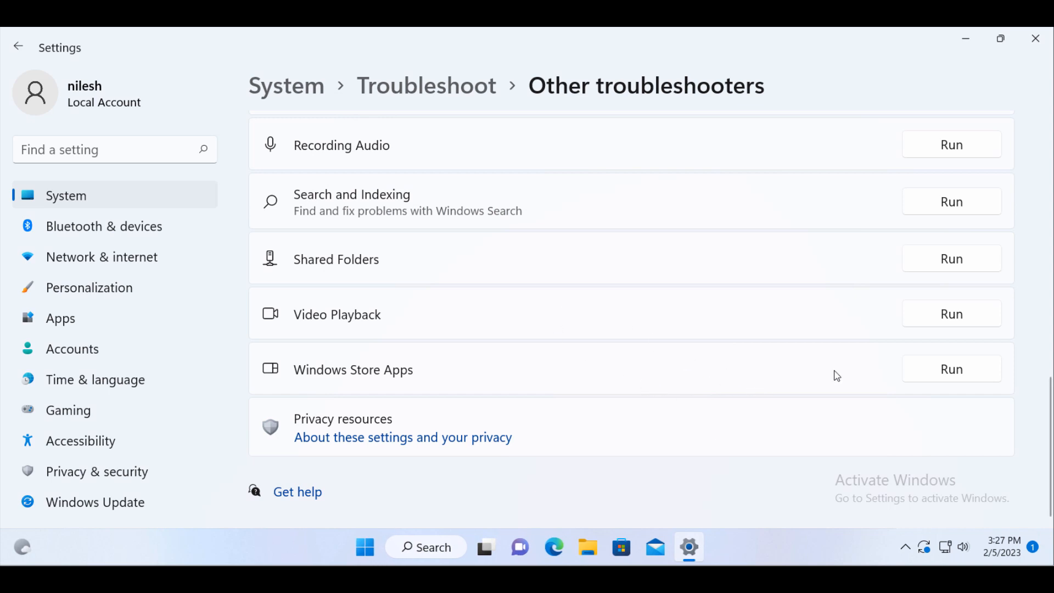
mouse_move(574, 348)
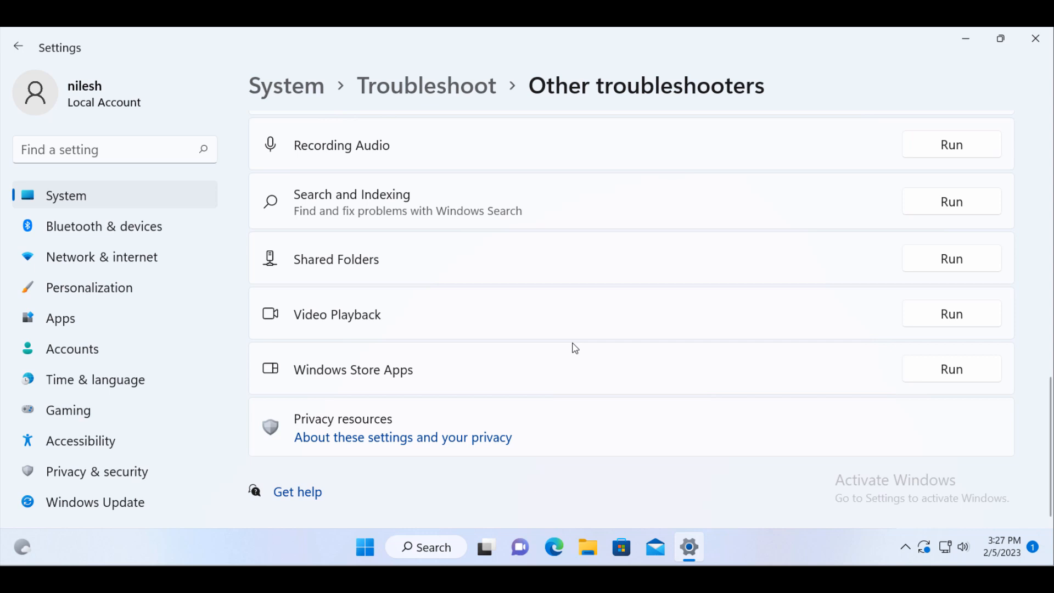
mouse_move(750, 373)
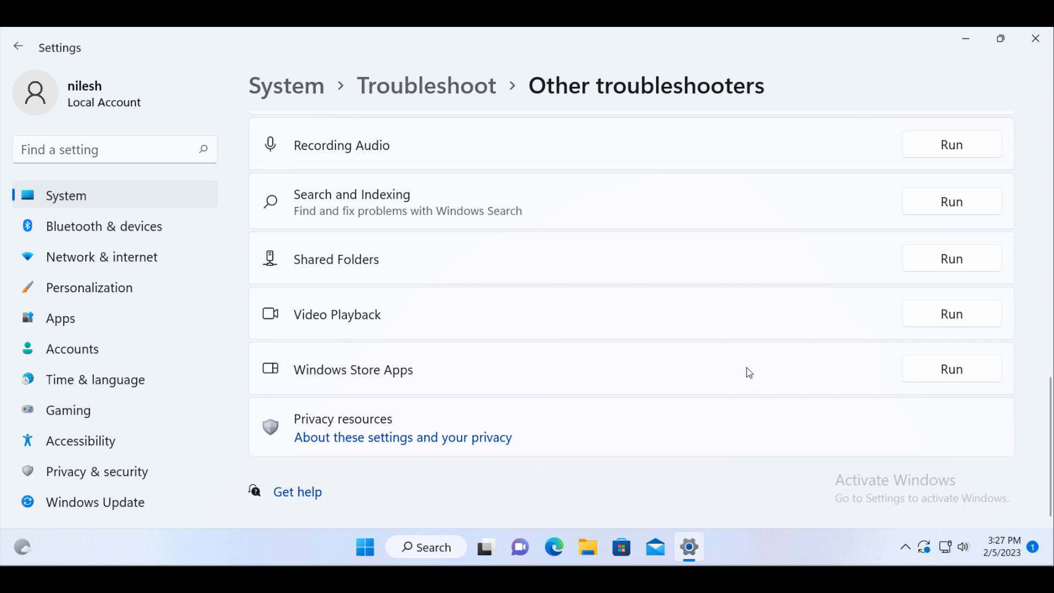
mouse_move(531, 326)
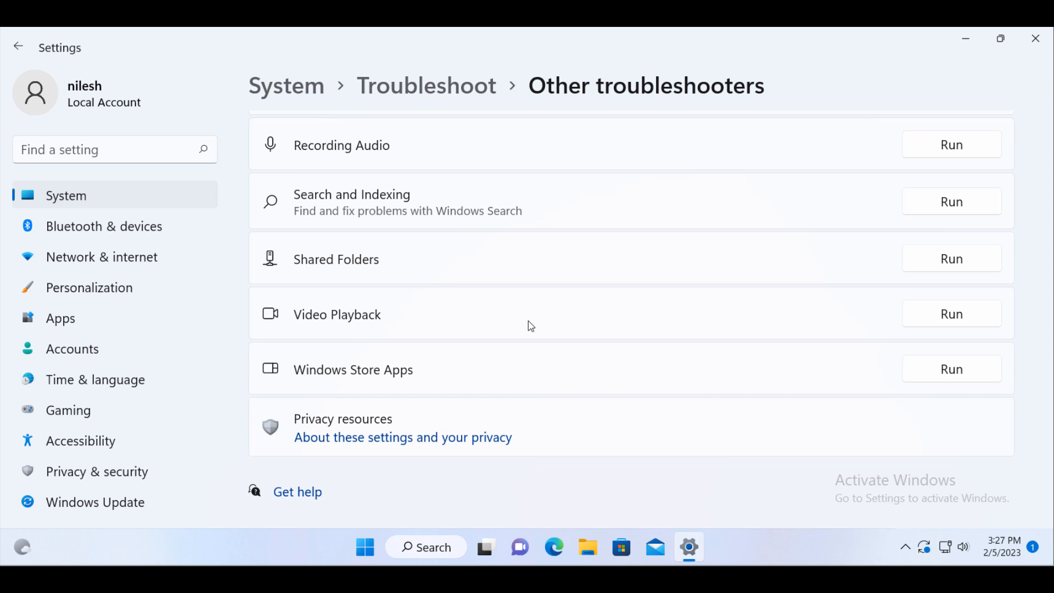
mouse_move(678, 285)
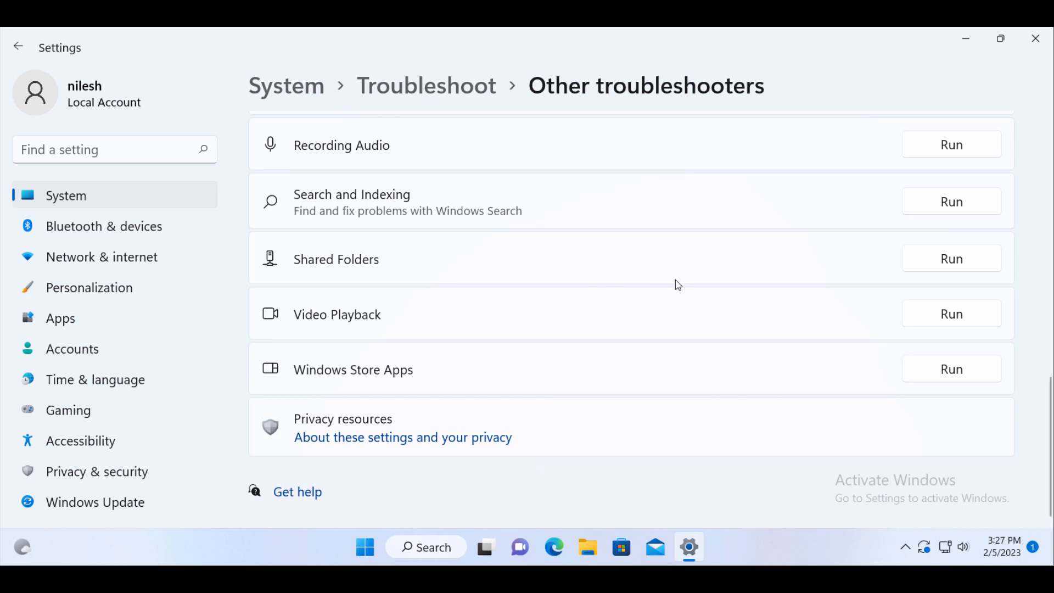
mouse_move(681, 281)
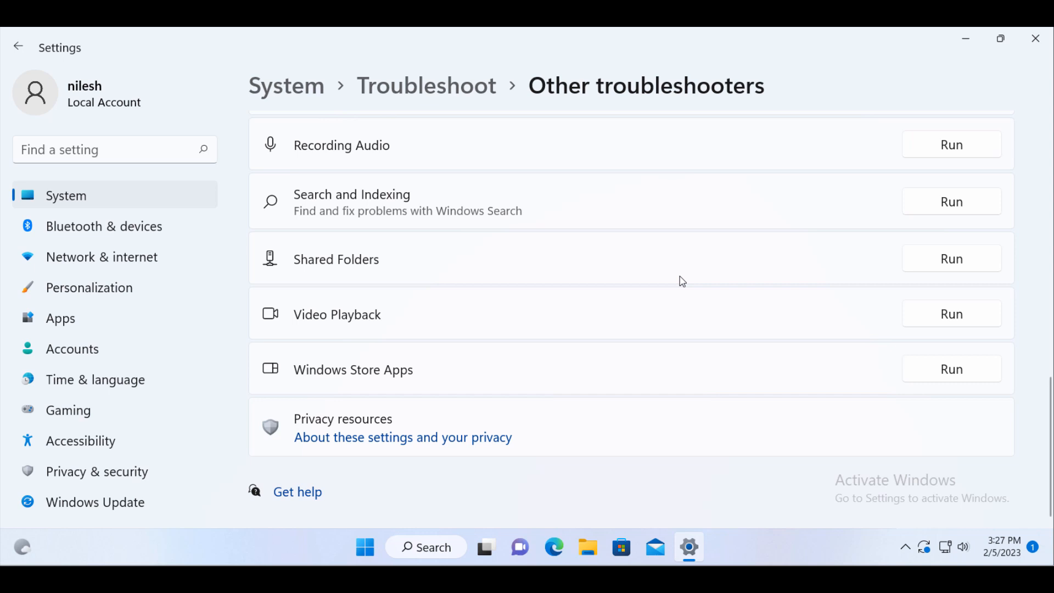